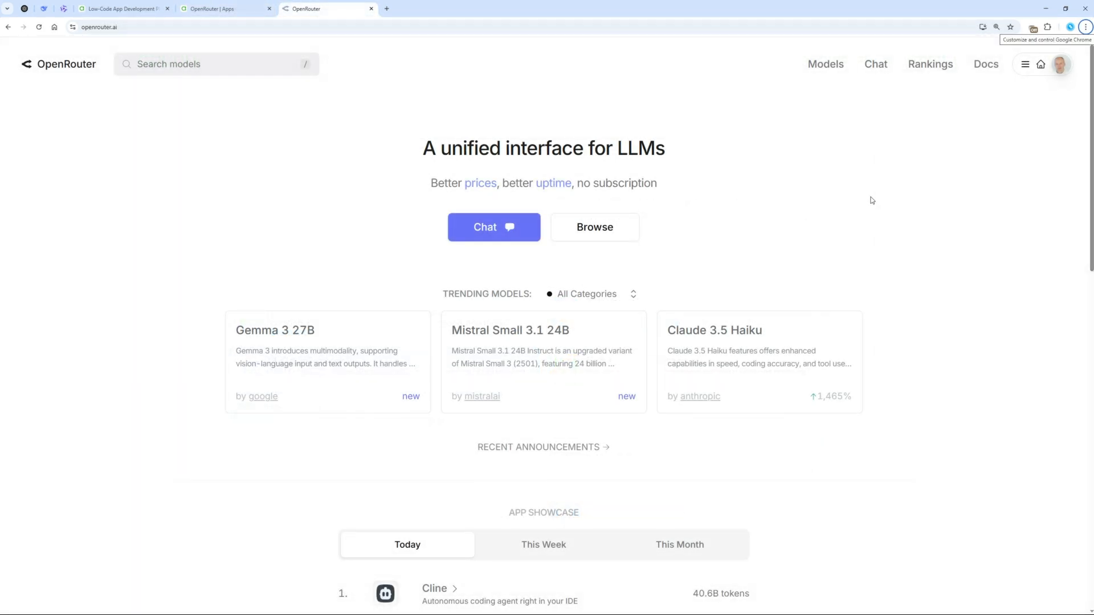
Search OpenRouter models for 'free' and open the Qwen: QwQ 32B (free) model page.
click(209, 63)
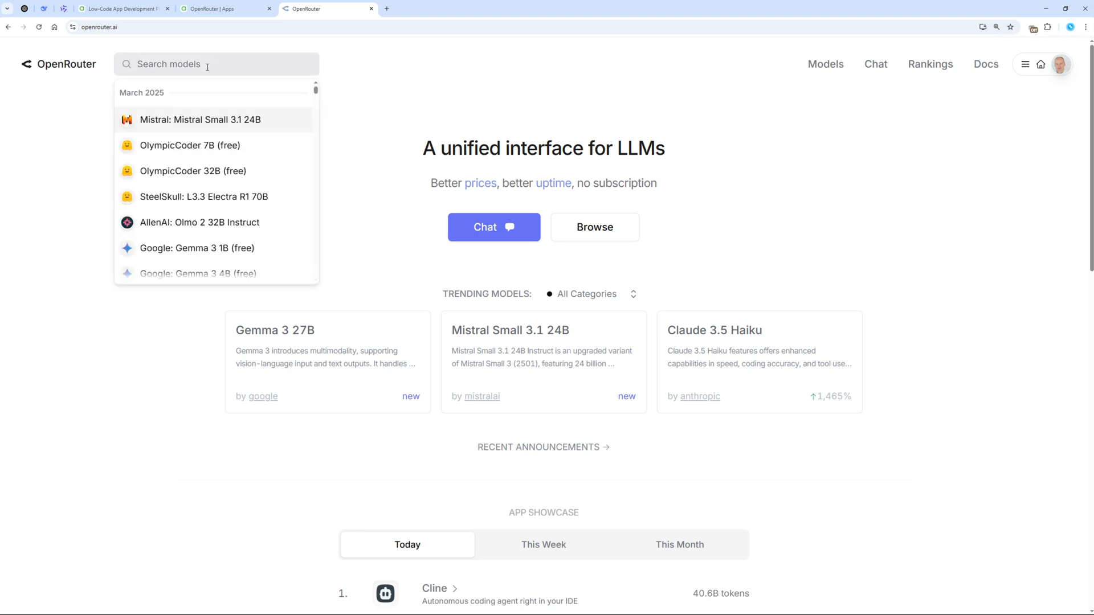
text(free)
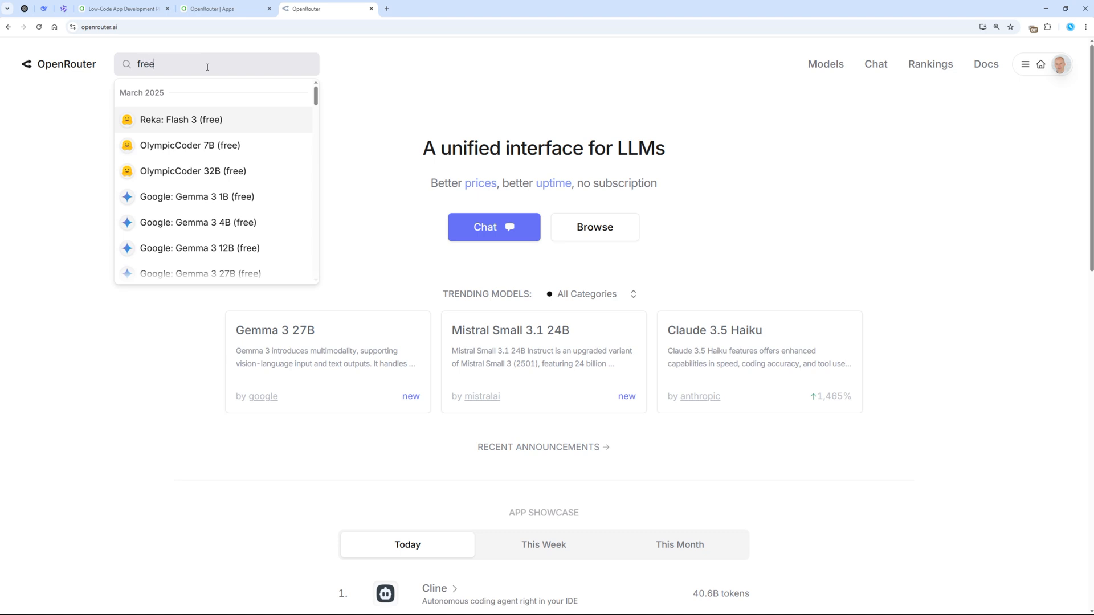
scroll(down, 3)
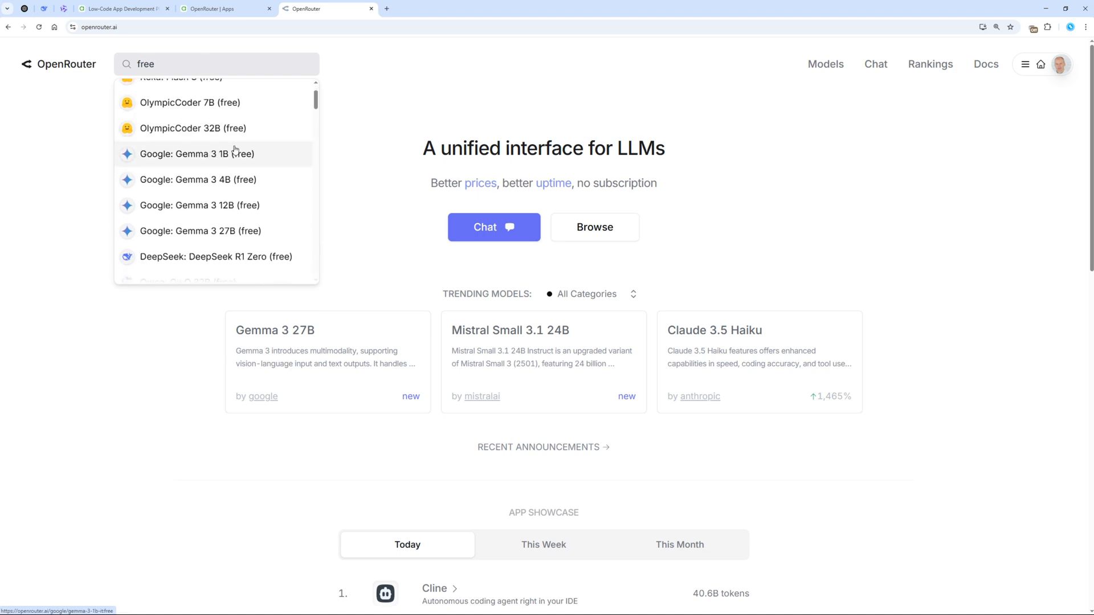
scroll(down, 3)
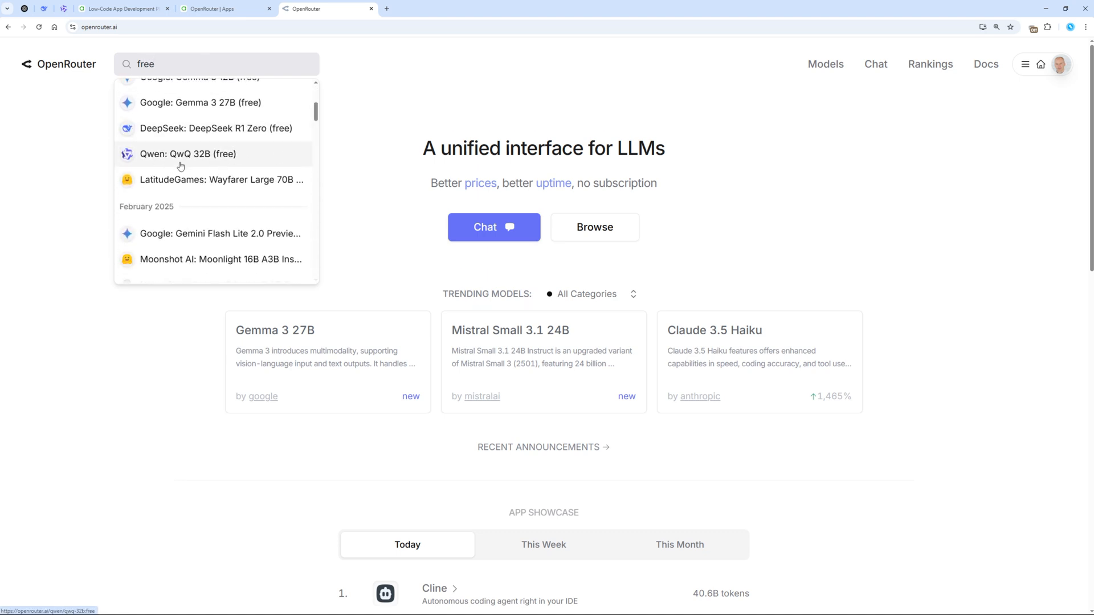
click(187, 154)
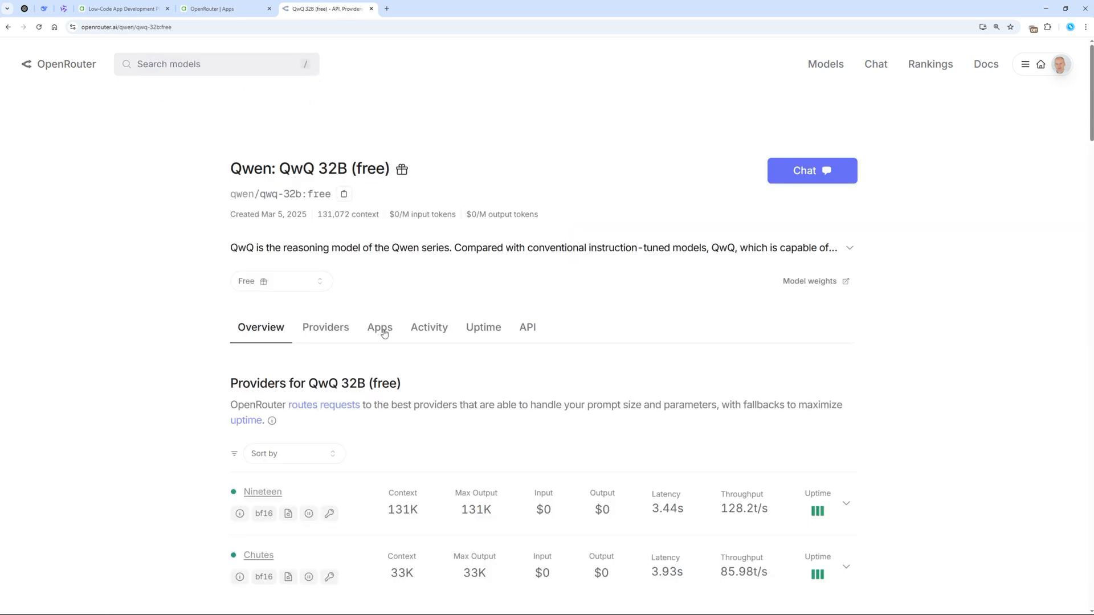
Create a new OpenRouter API key and copy it.
click(527, 327)
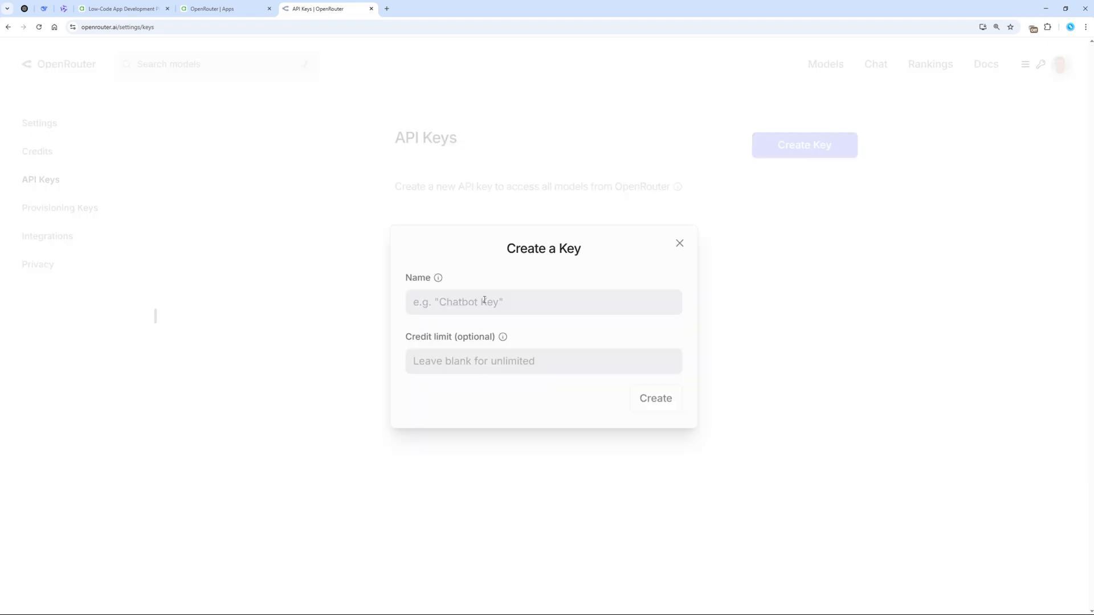
click(654, 398)
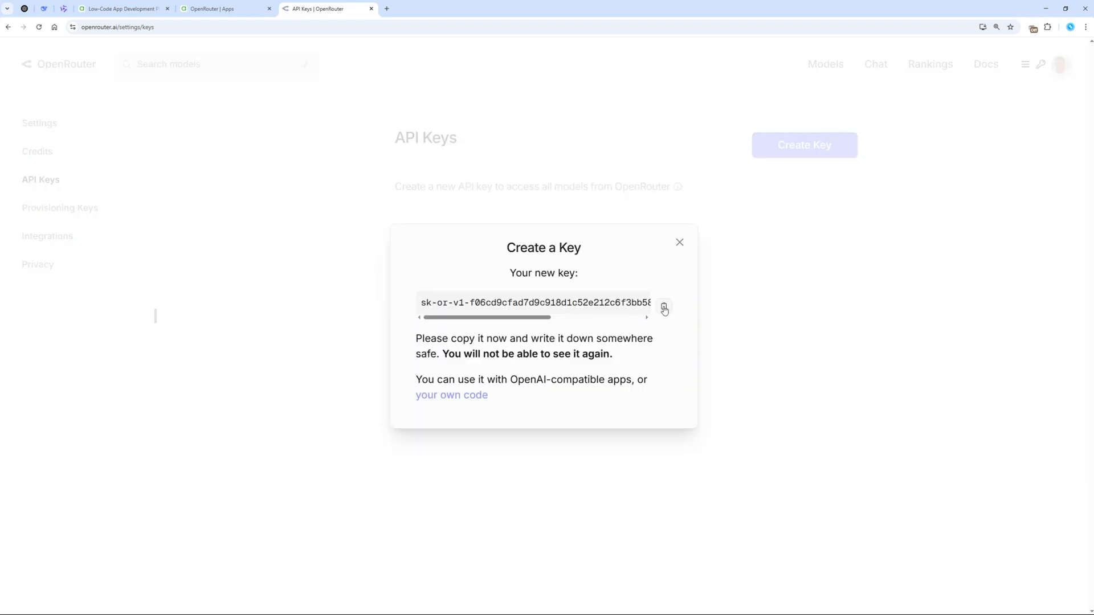
click(224, 9)
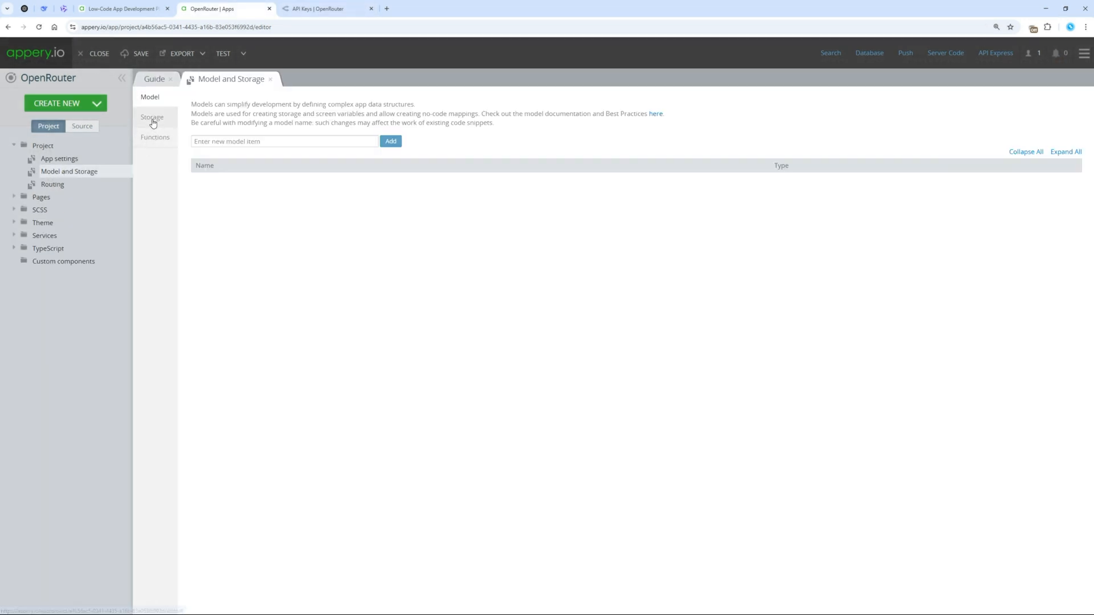
Paste the new key into openrouterApiKey's default value and set openrouterModel to qwen/qwq-32b:free.
click(152, 117)
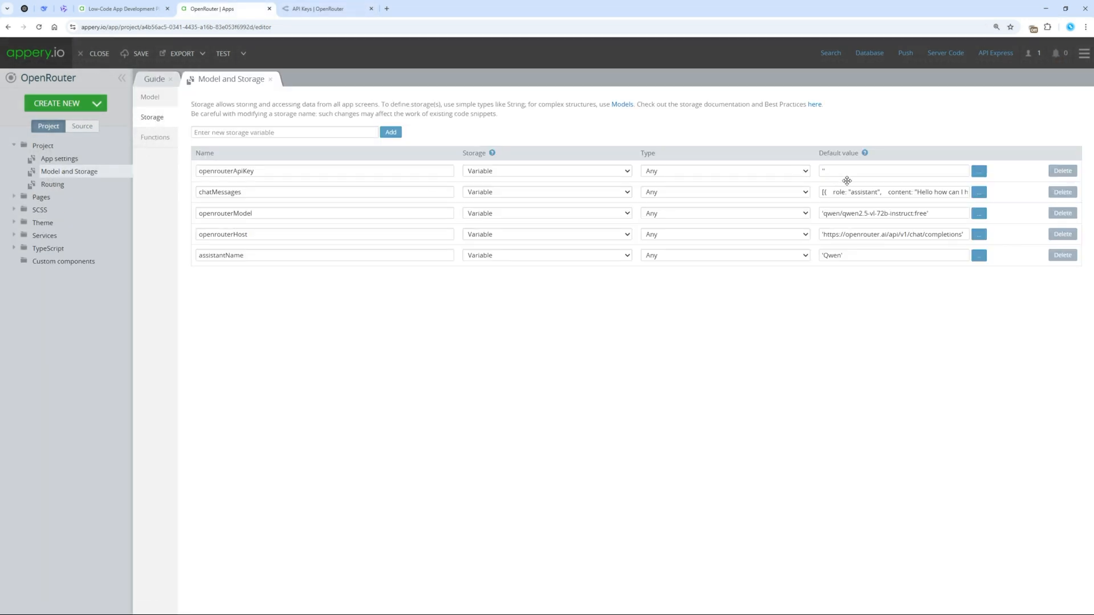
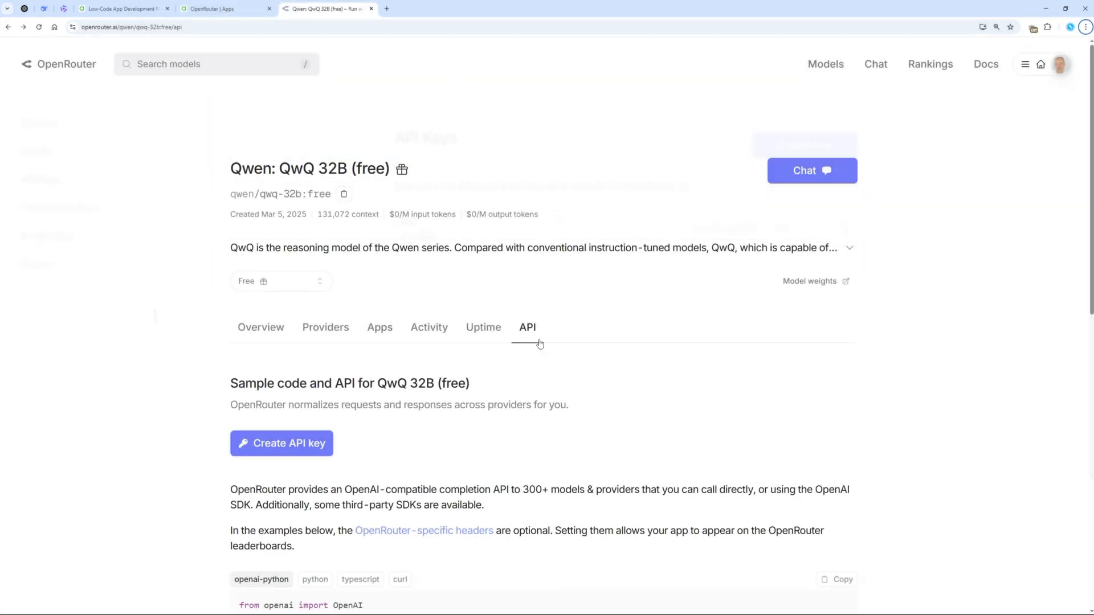
scroll(down, 3)
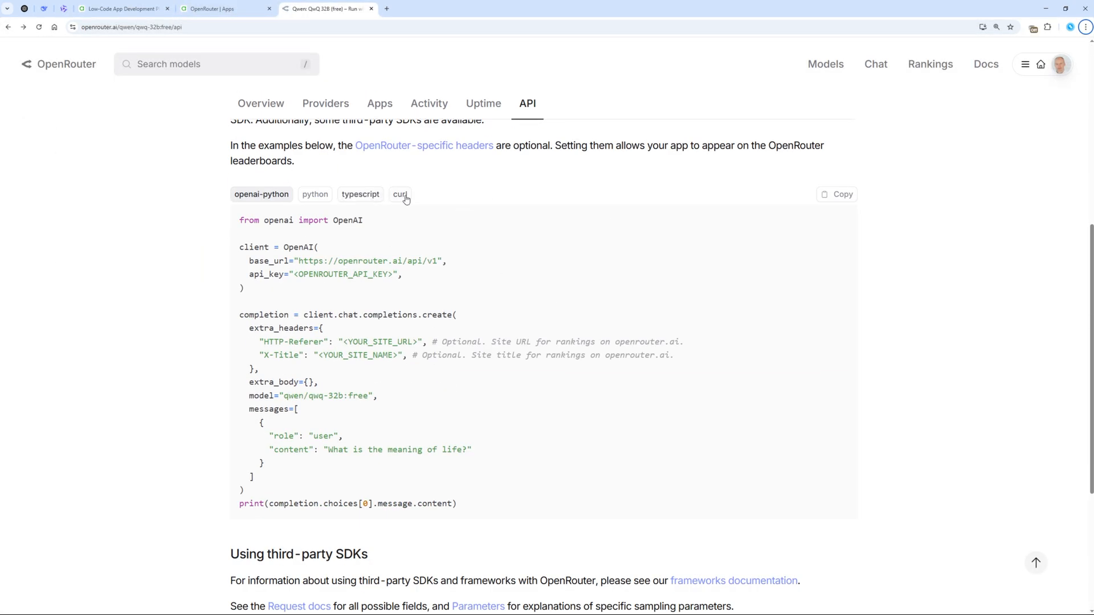
click(360, 194)
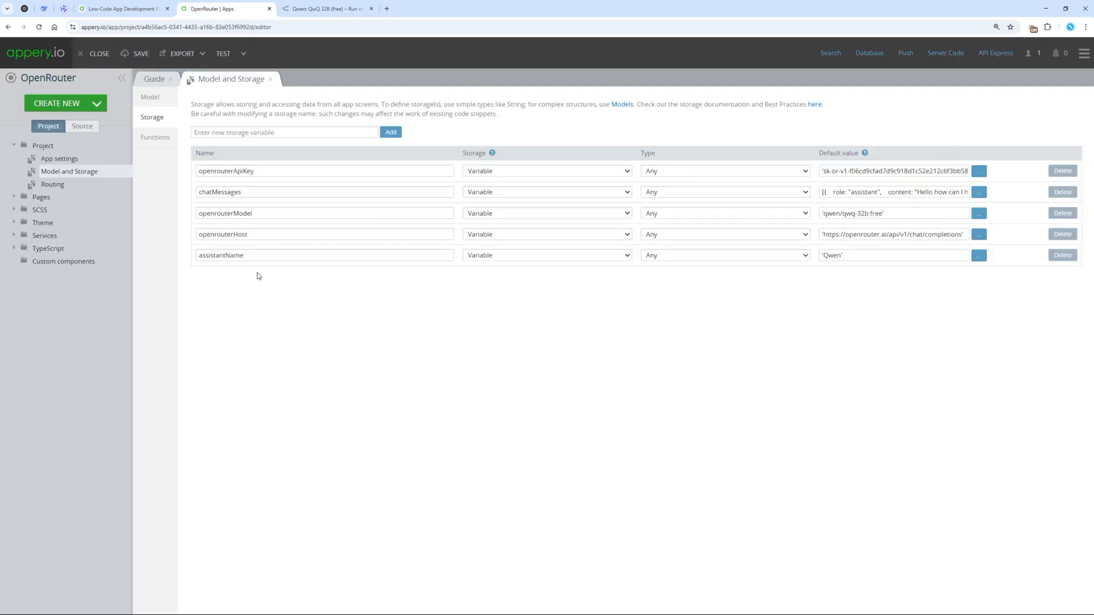
mouse_move(223, 53)
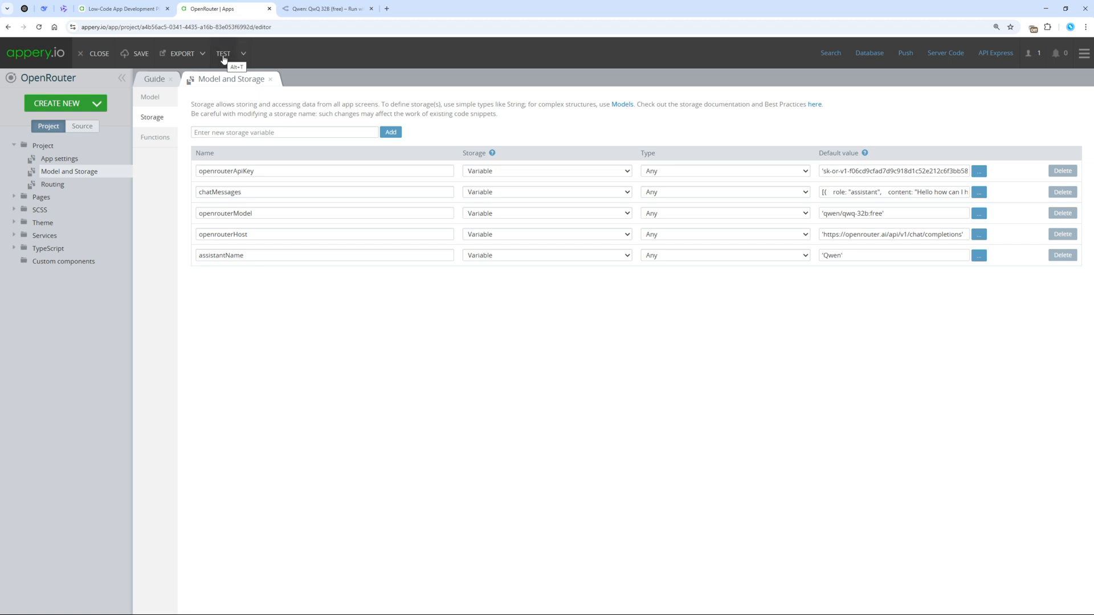
Ask the chatbot a question in mobile preview, scroll its detailed reply, and return to the editor.
click(223, 53)
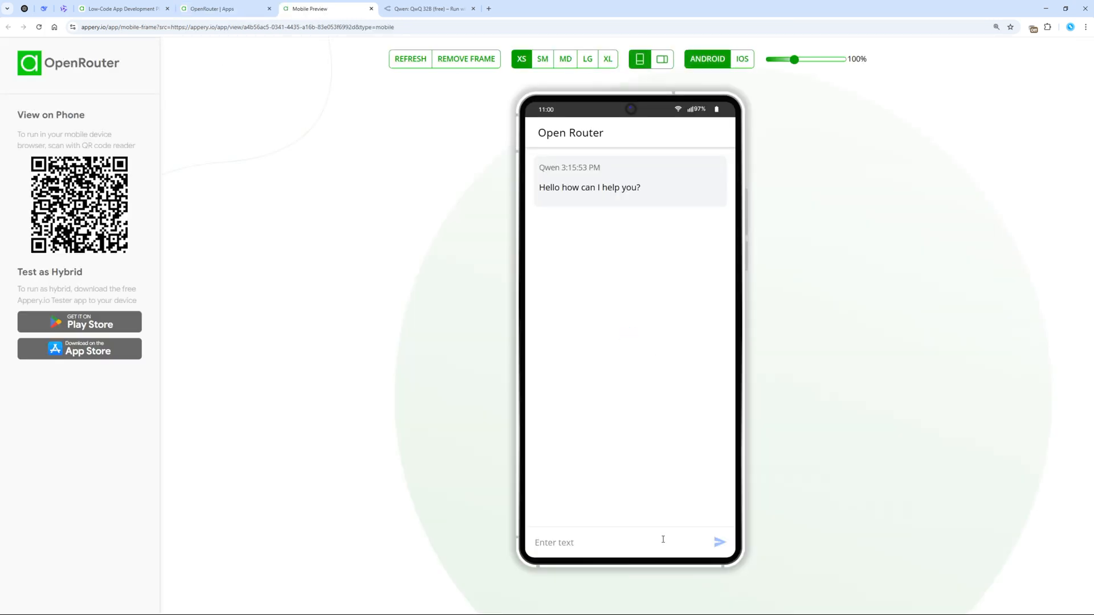
text(what do you know abo)
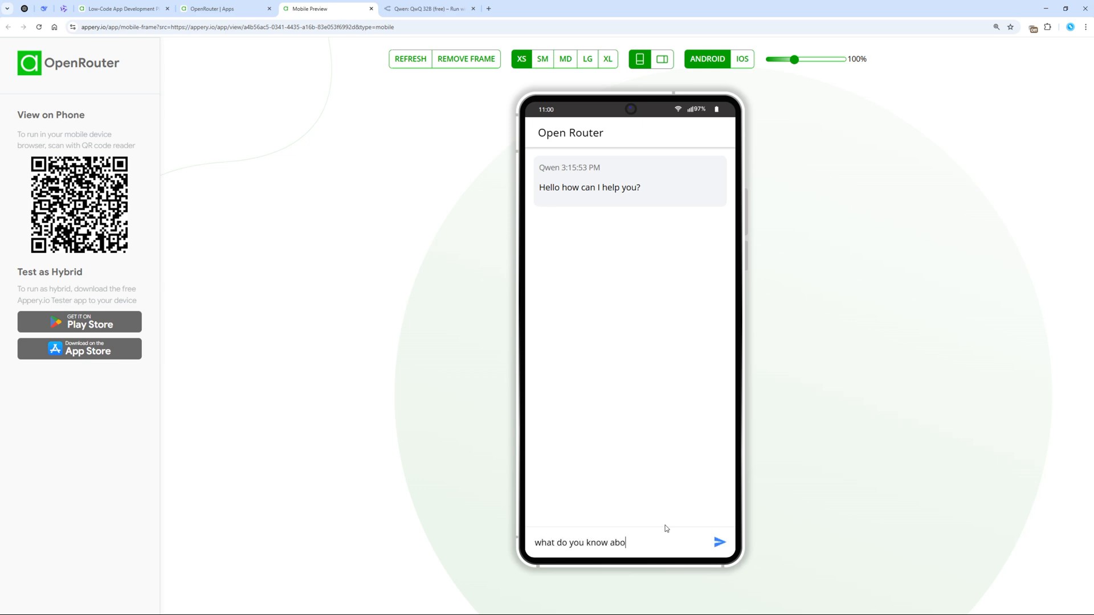
click(721, 543)
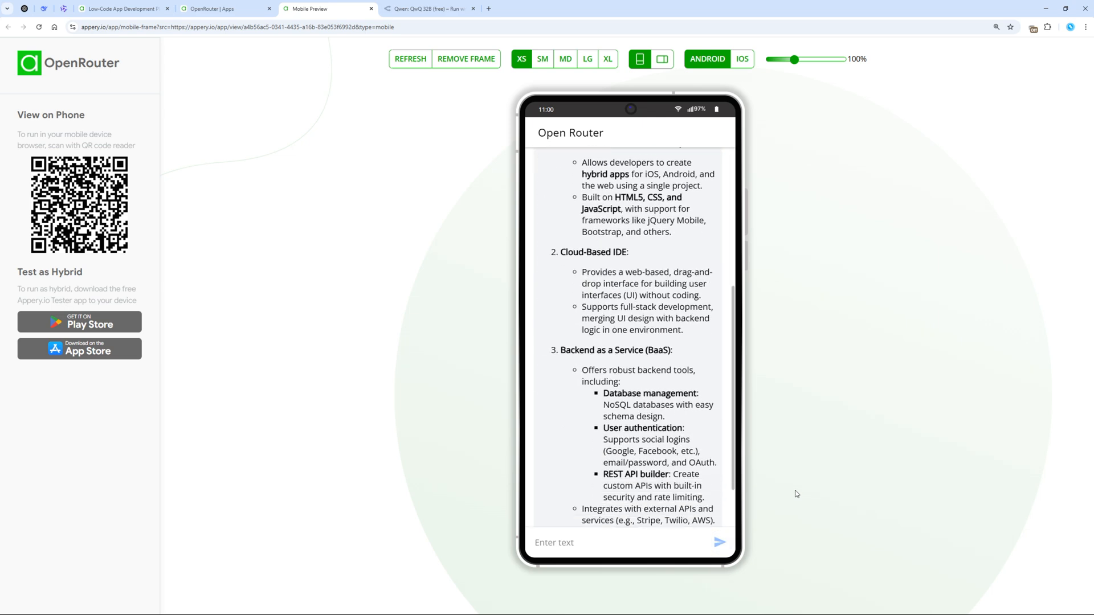
scroll(down, 3)
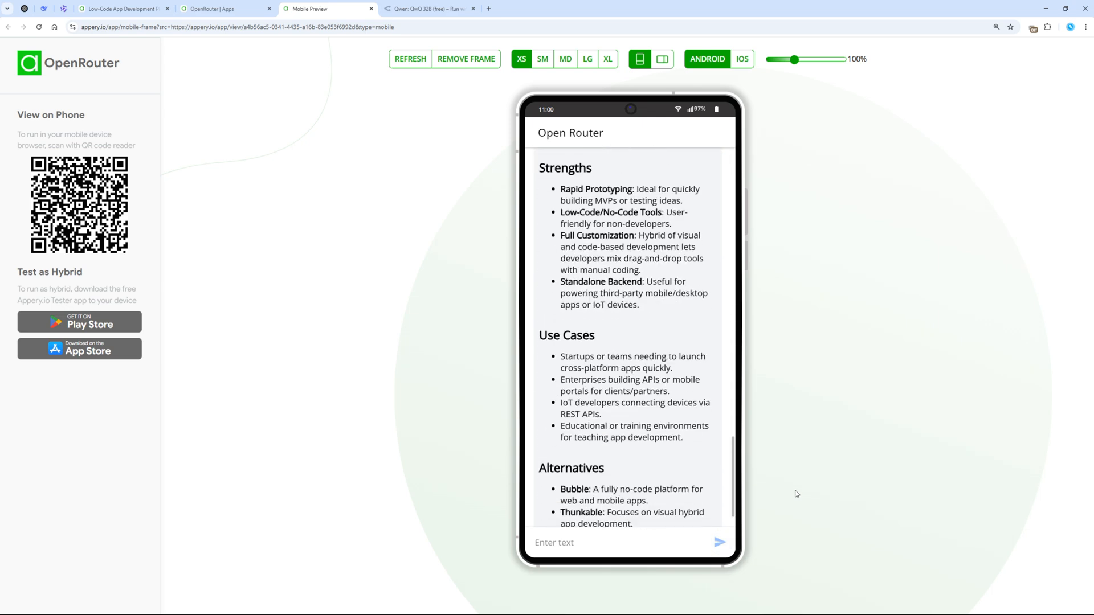
click(224, 8)
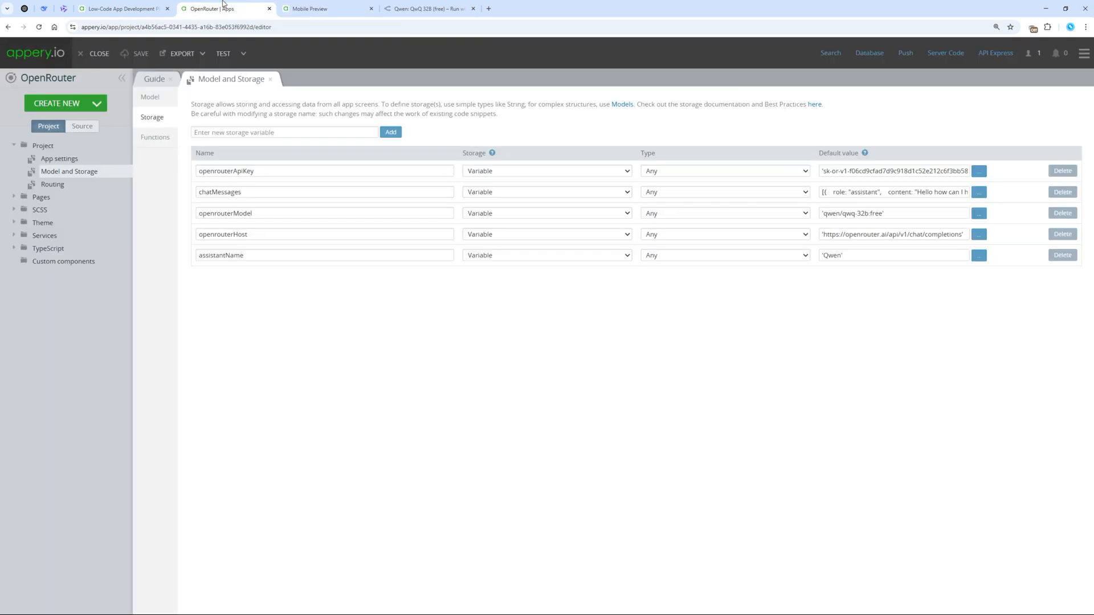
mouse_move(102, 191)
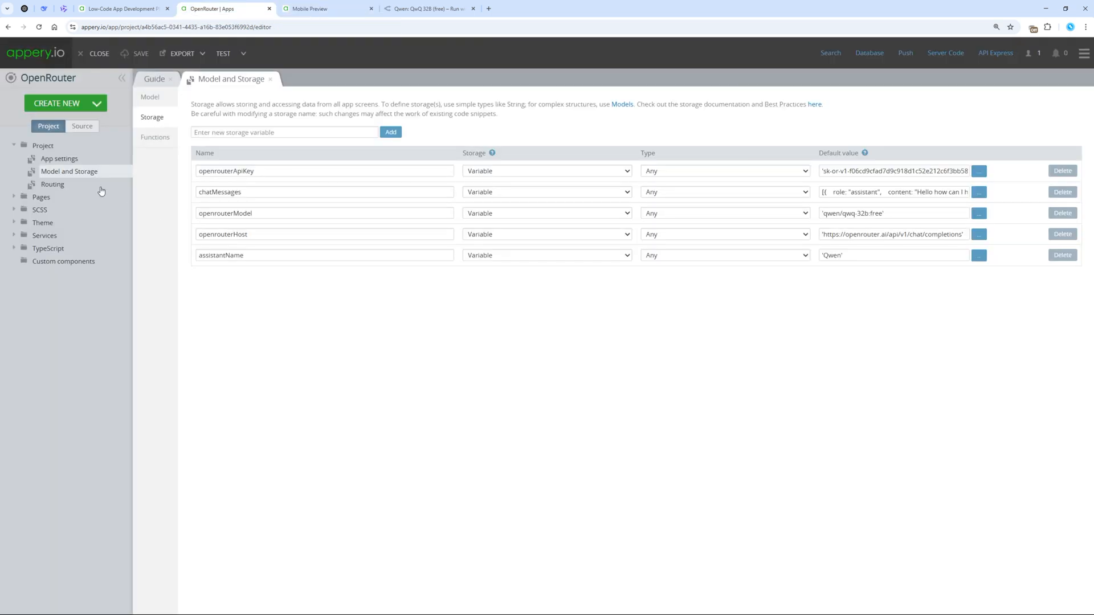
Open the openrouter page and inspect the message component, text input and send button events.
click(40, 197)
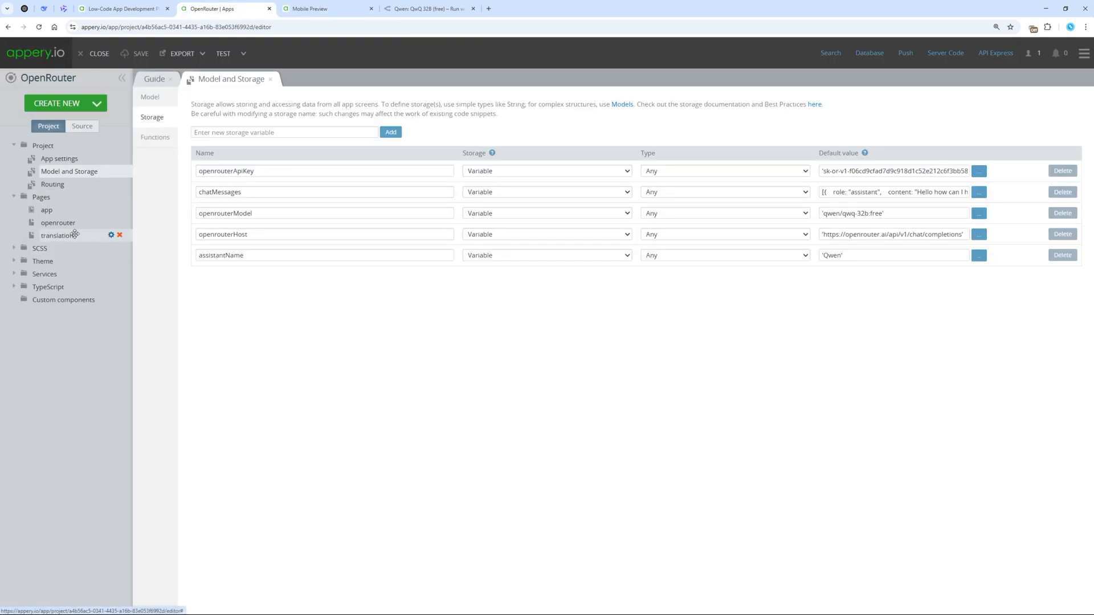
click(58, 223)
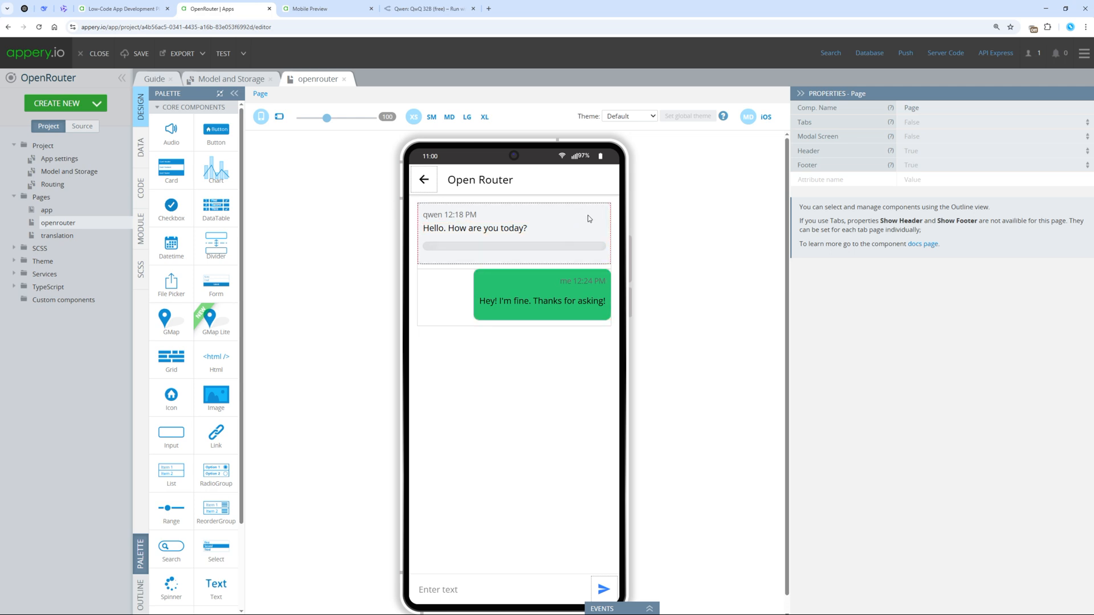
click(513, 230)
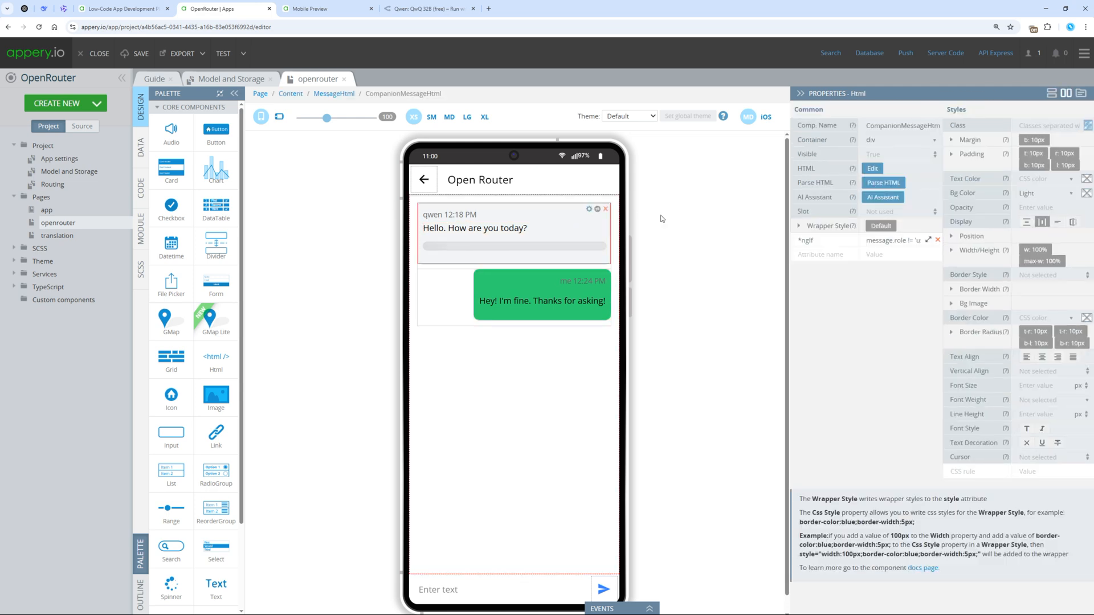
click(501, 590)
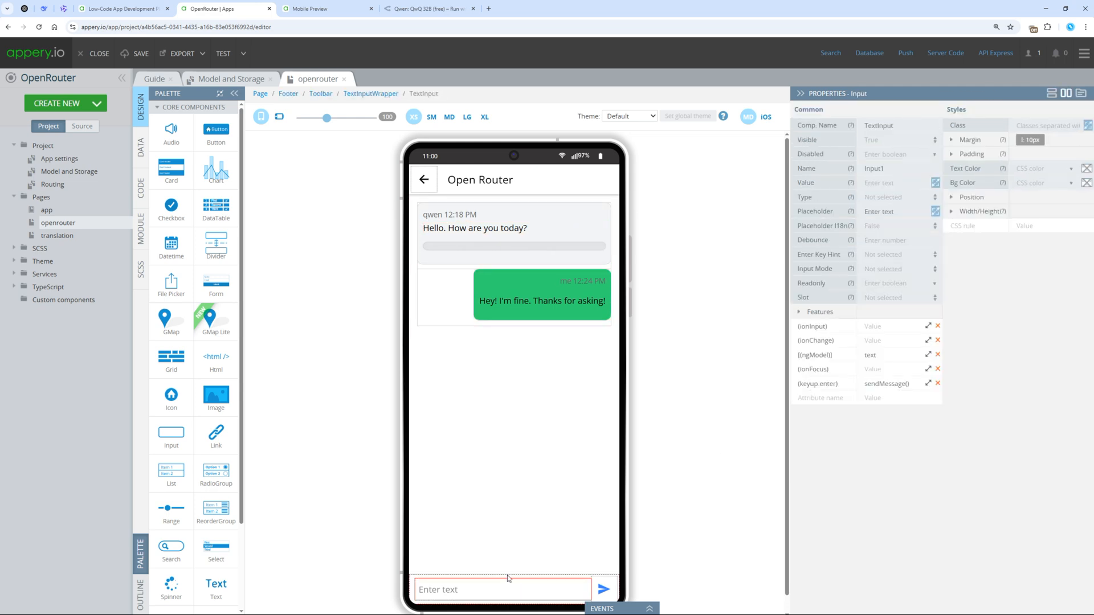
click(603, 589)
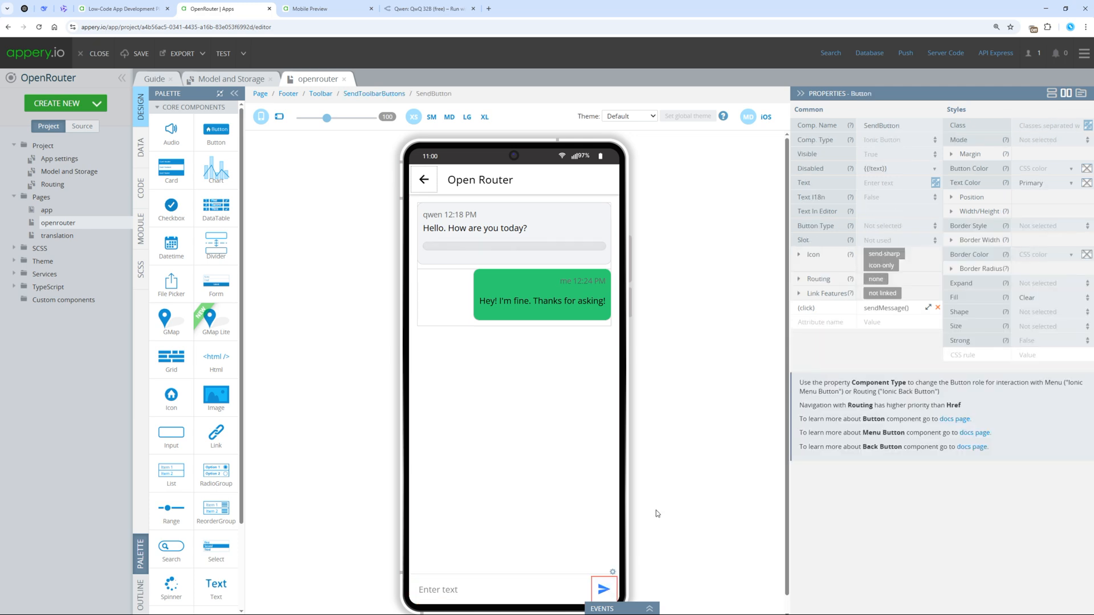
mouse_move(705, 246)
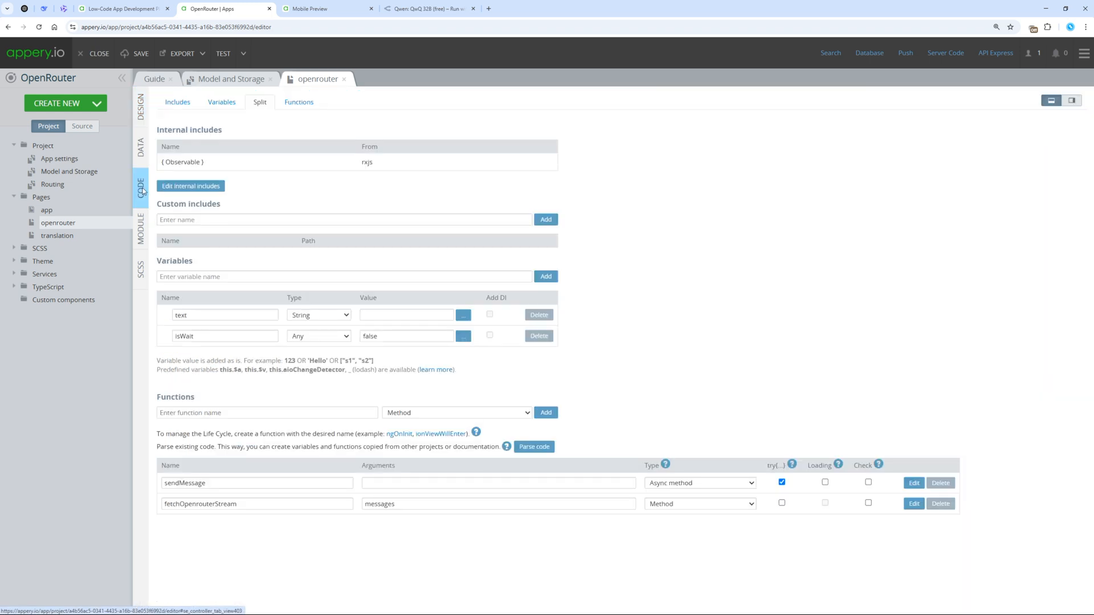
Expand sendMessage's code and select its fetchOpenrouterStream call.
click(299, 102)
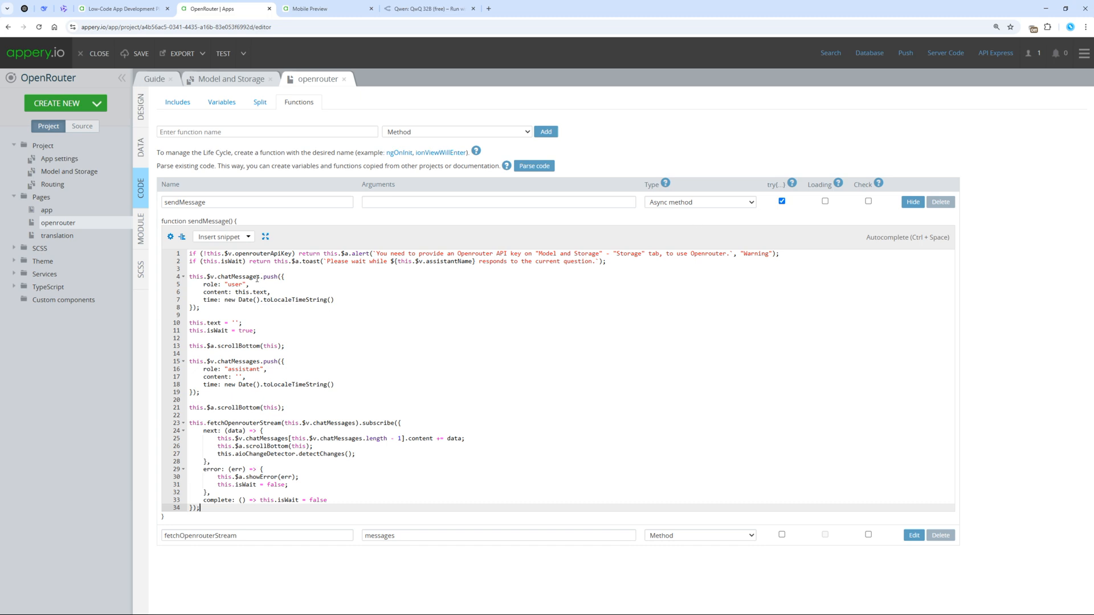
double_click(237, 277)
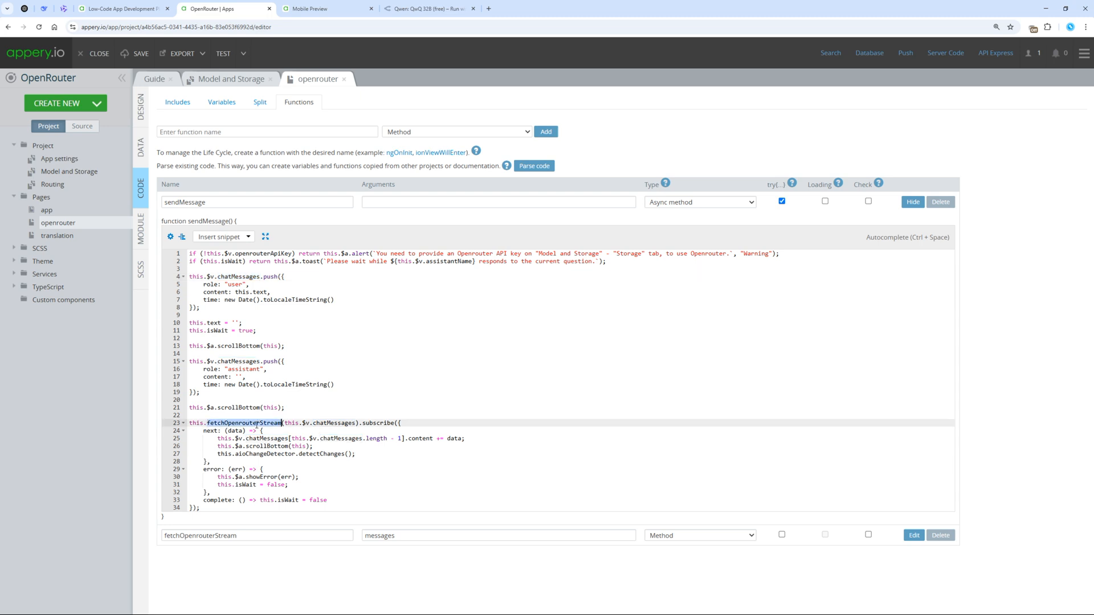
mouse_move(520, 417)
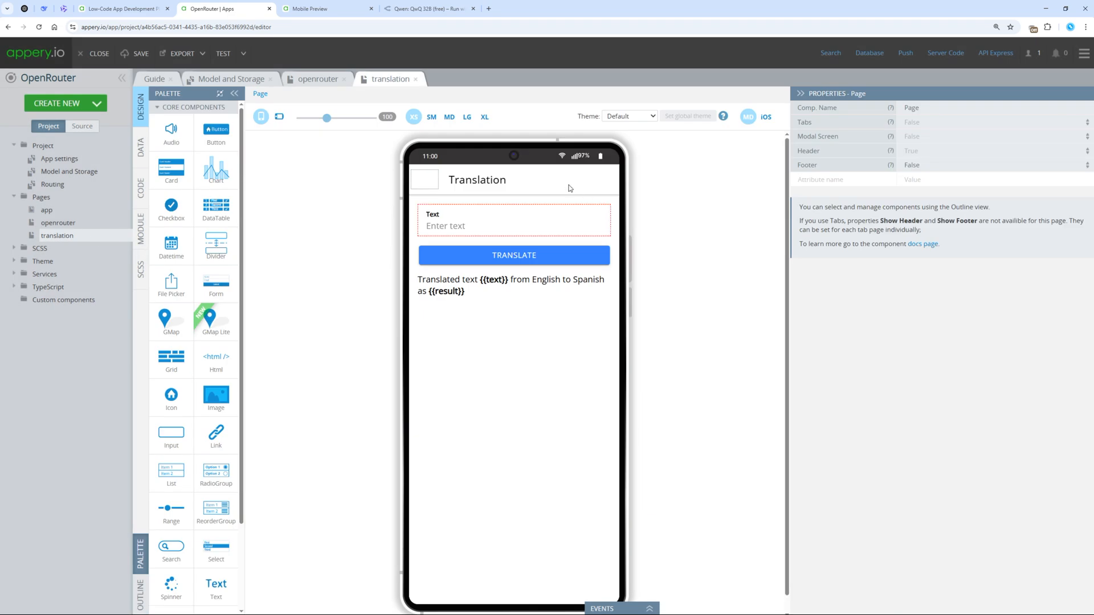
Review the translation page's input and translate function code, then view Project Routing.
click(513, 226)
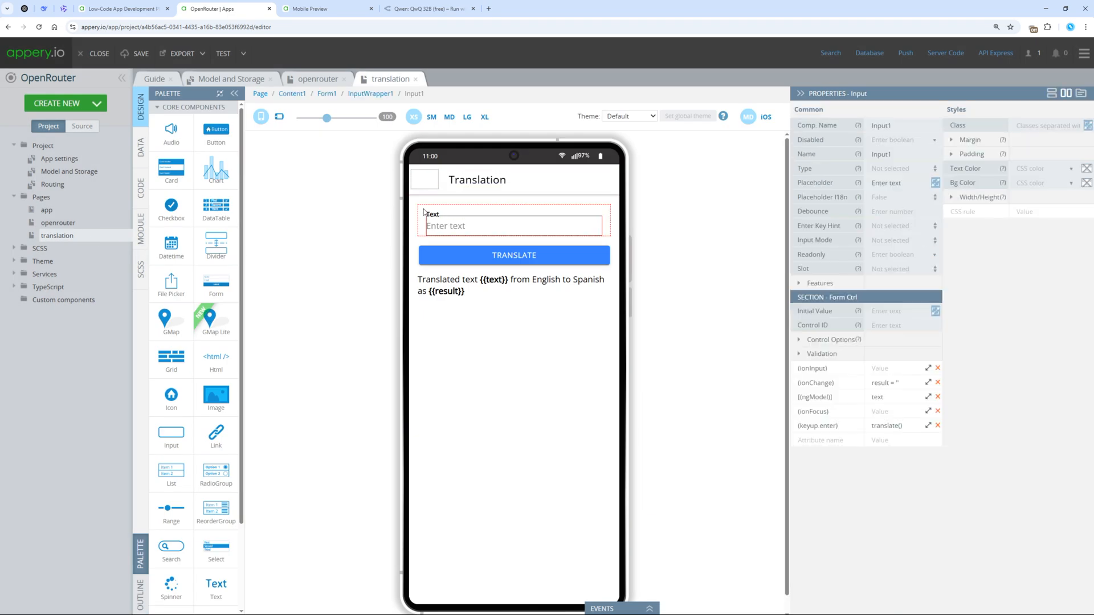
click(513, 255)
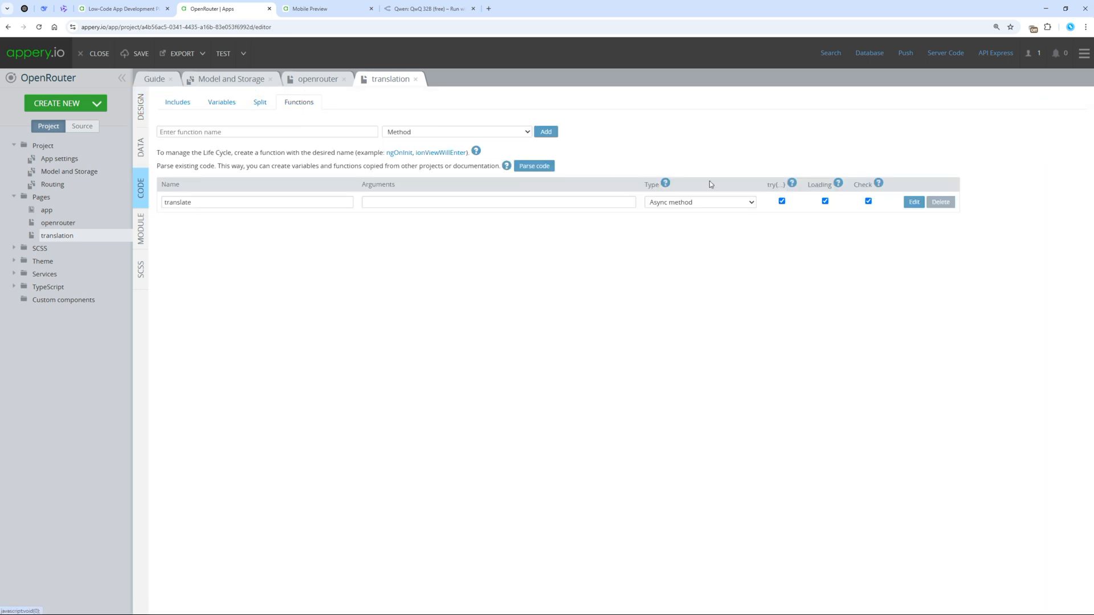
click(913, 202)
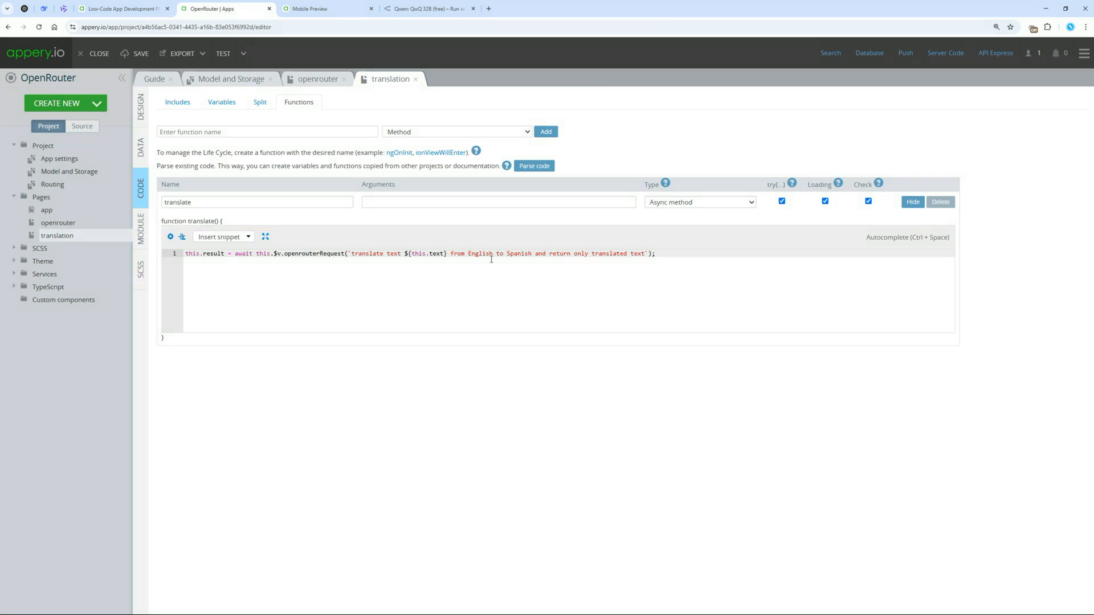
click(52, 185)
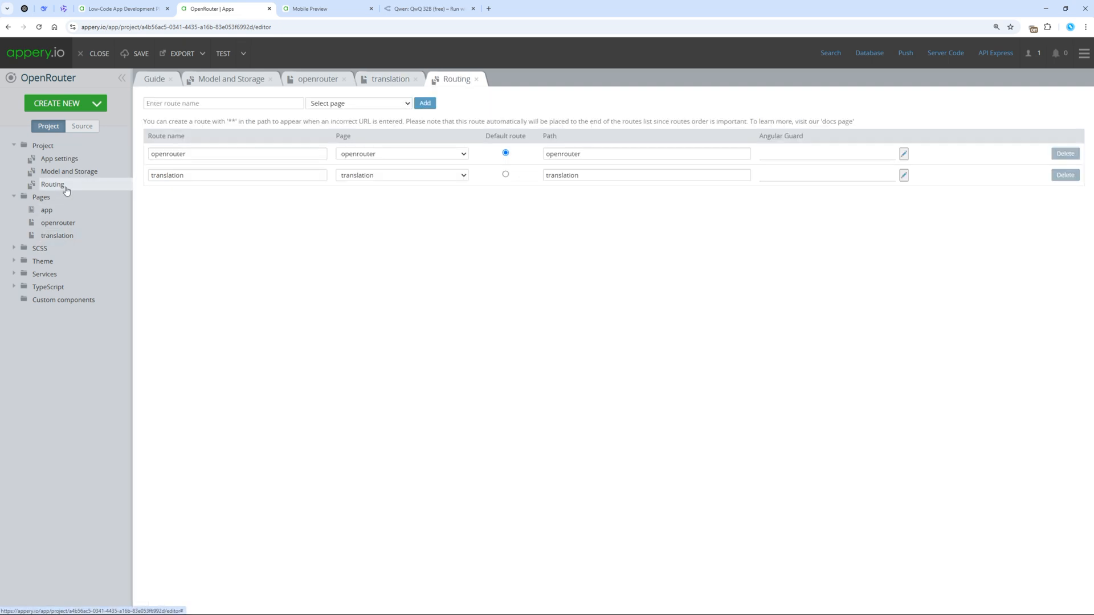
Test translating 'hello' in the live preview, then inspect what the TRANSLATE button calls.
click(327, 8)
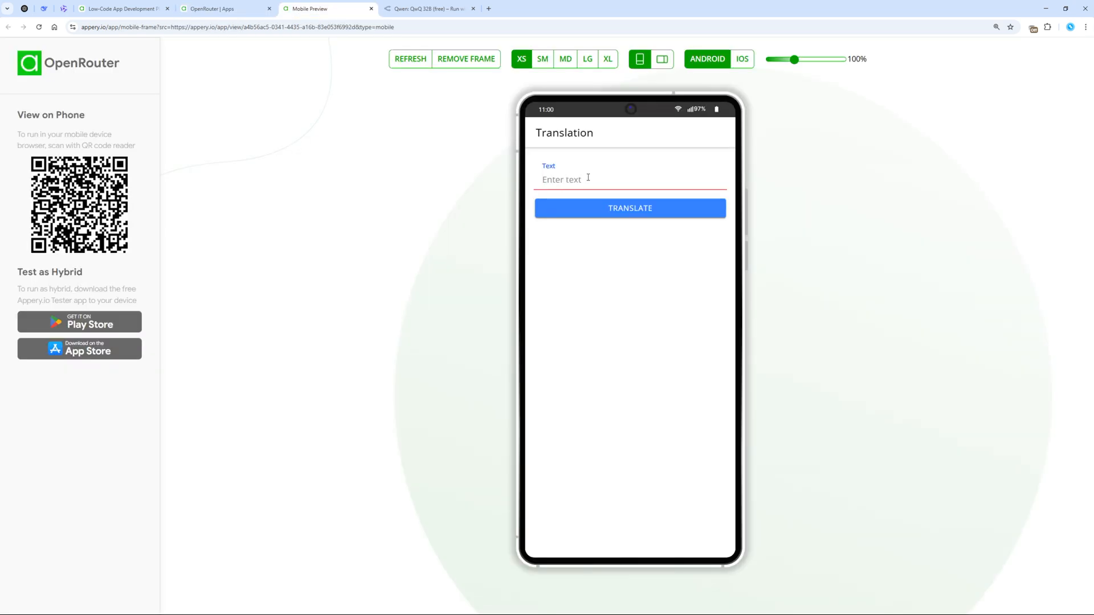
click(629, 208)
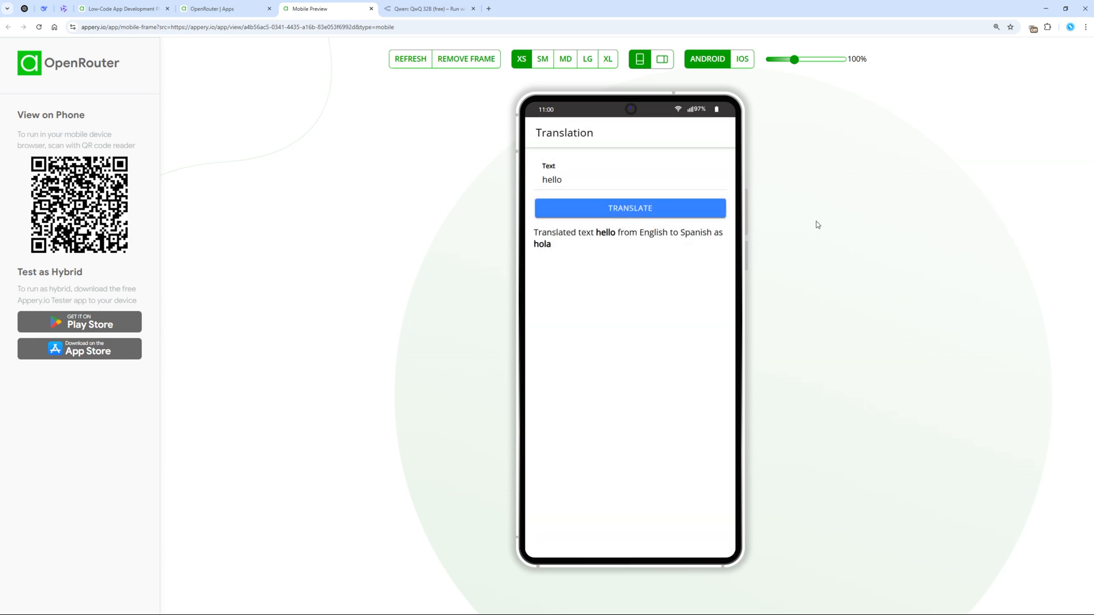
click(223, 9)
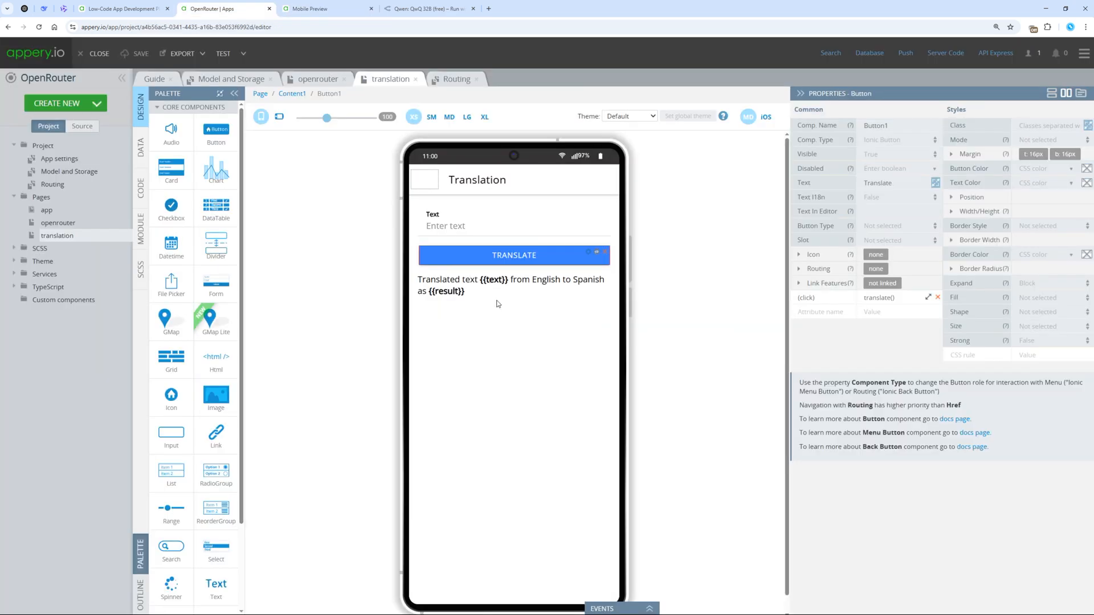
click(181, 53)
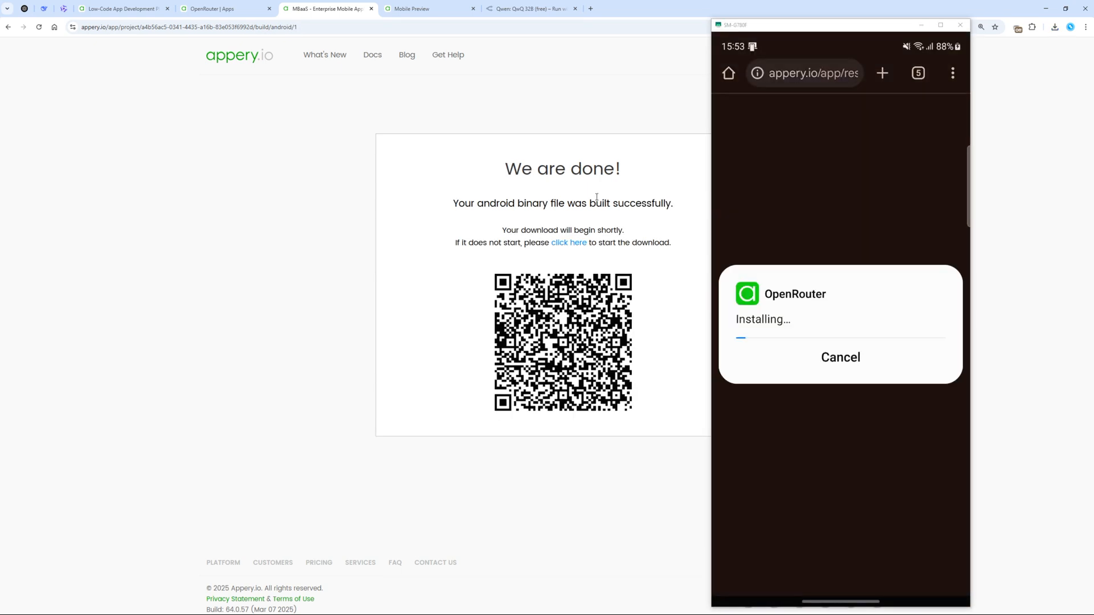
Send a question about Appery.io to the installed app and scroll through Qwen's long answer.
click(223, 9)
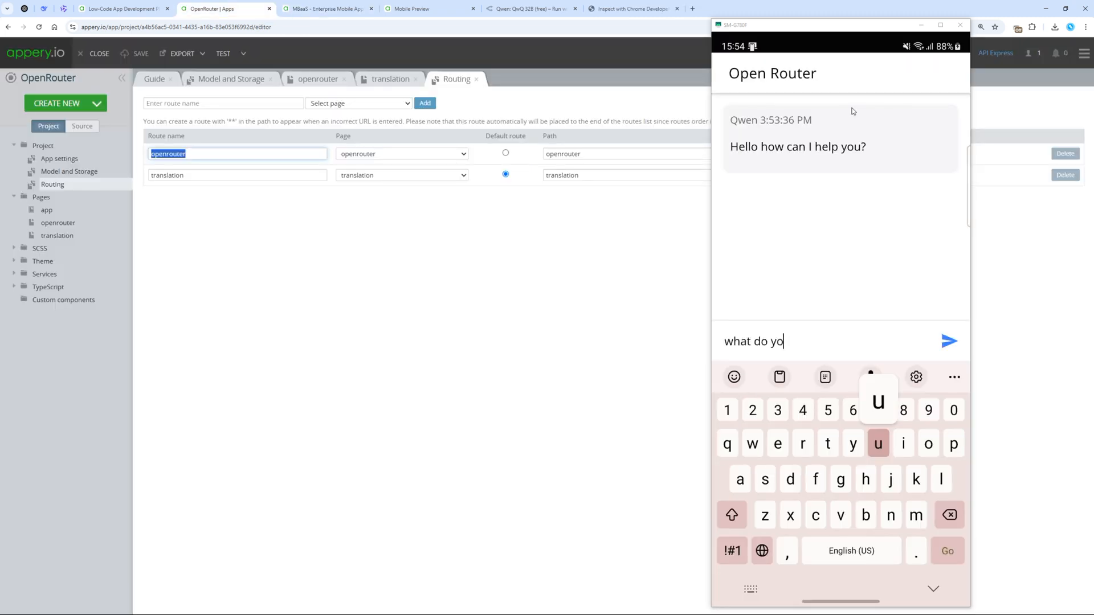
click(949, 342)
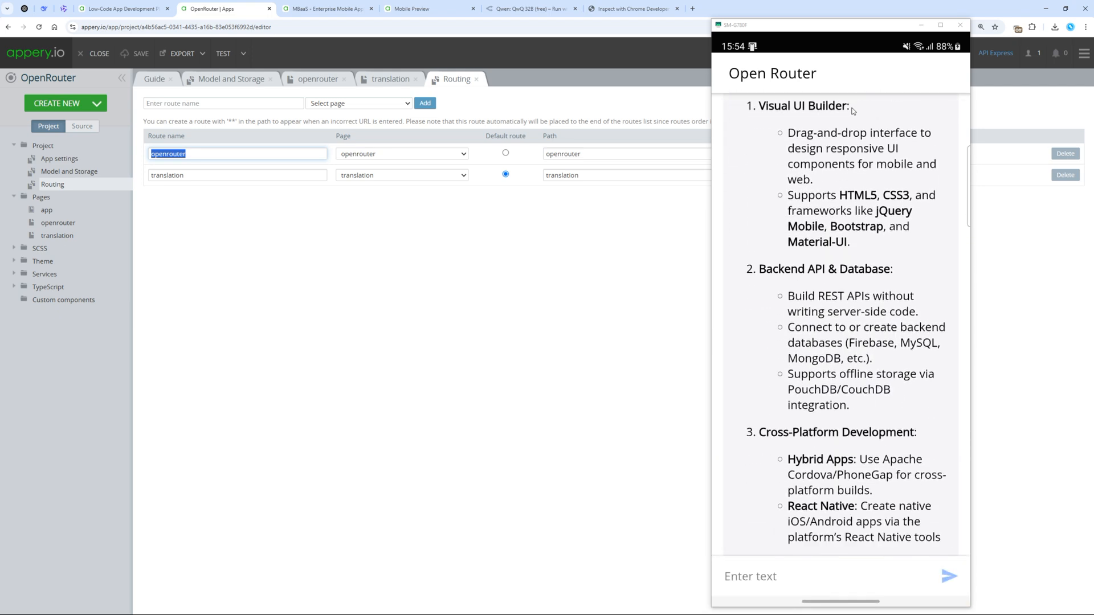
scroll(down, 3)
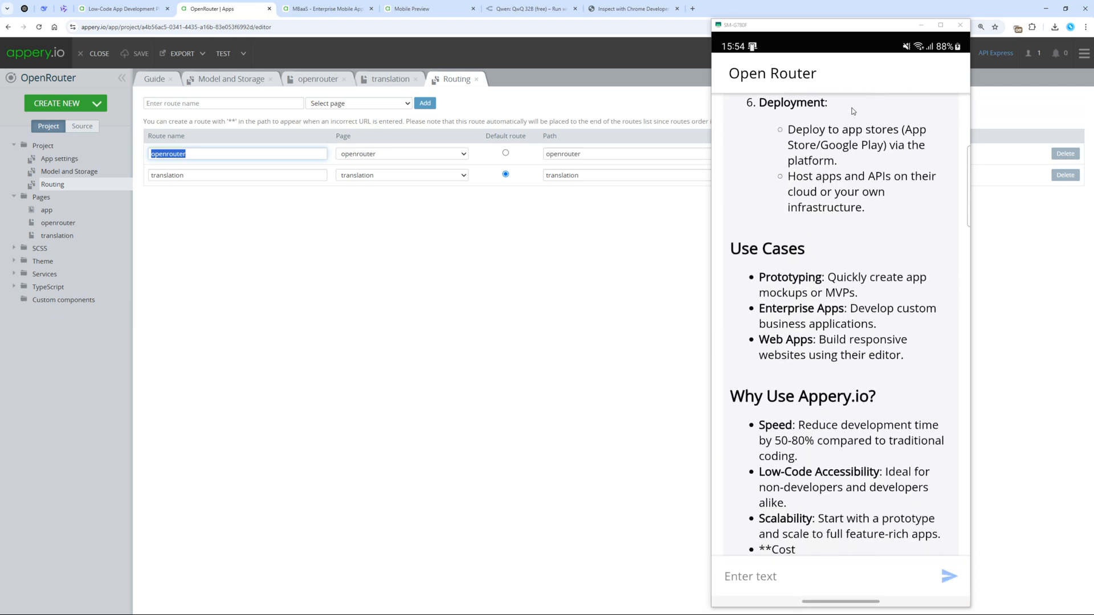
scroll(down, 3)
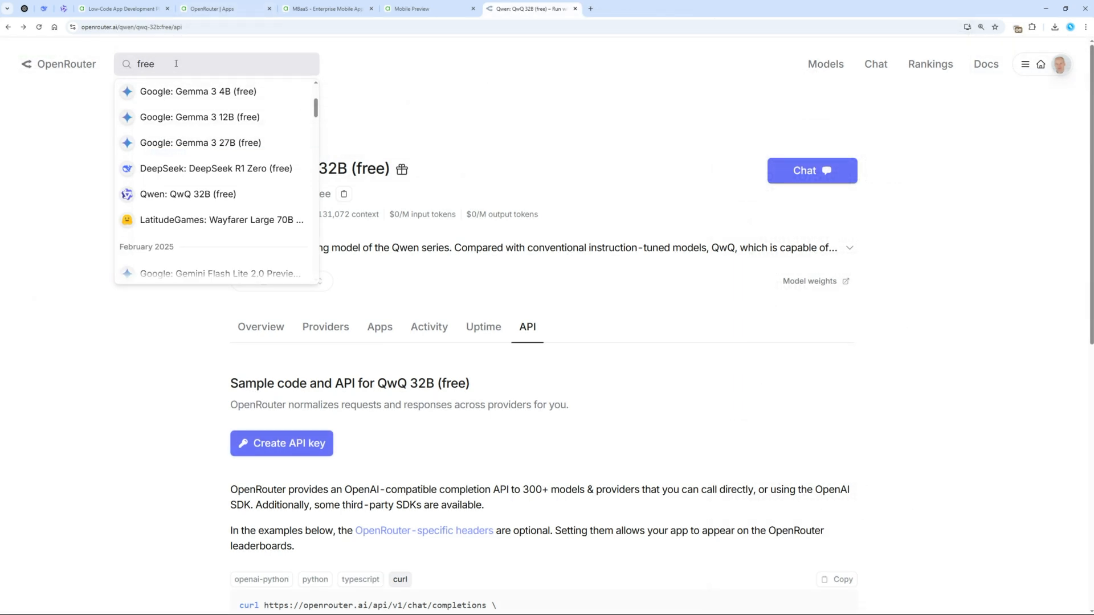
Open DeepSeek R1 Zero (free)'s typescript API sample and select deepseek/deepseek-r1-zero:free.
click(216, 168)
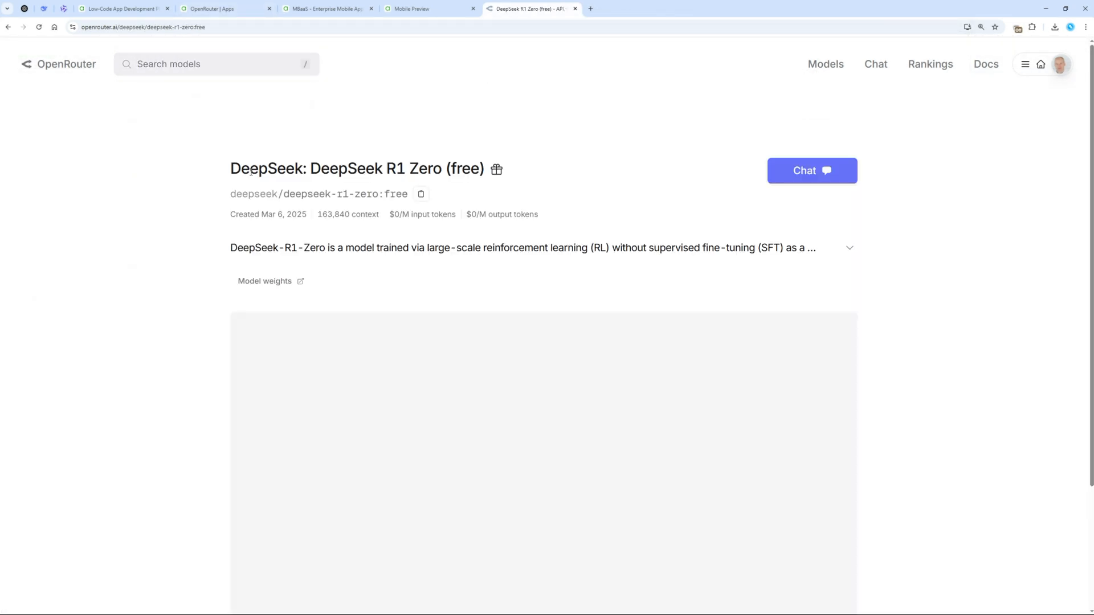
click(527, 199)
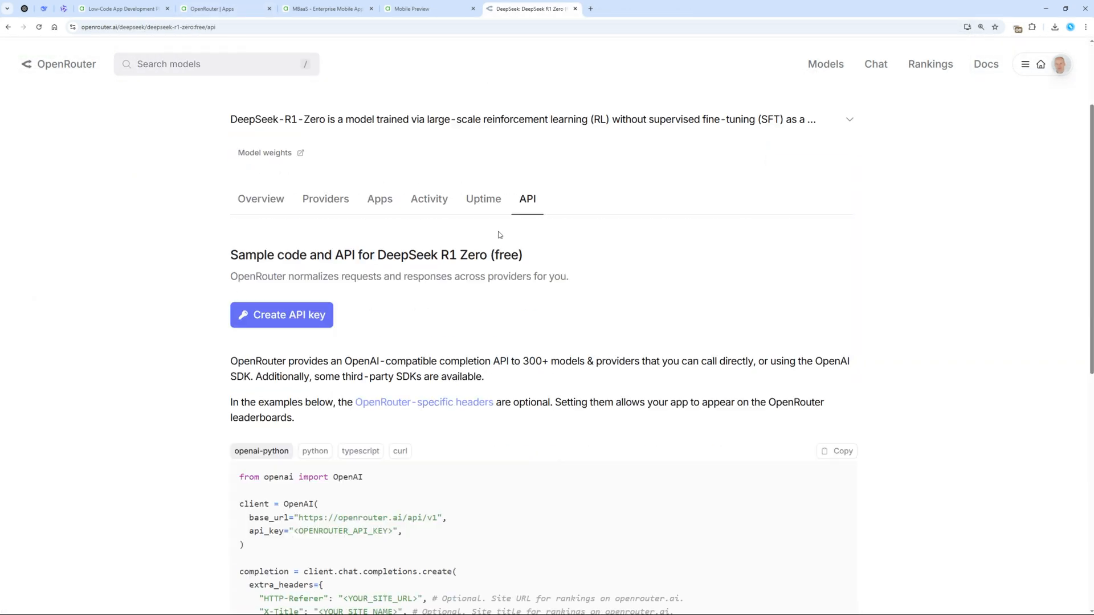
scroll(down, 3)
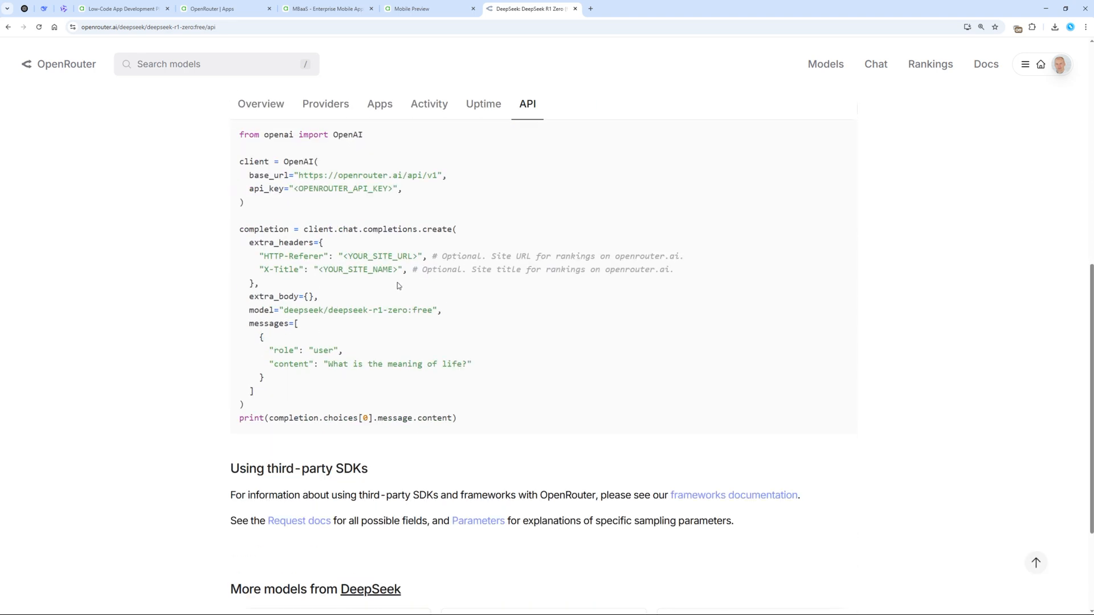
click(361, 237)
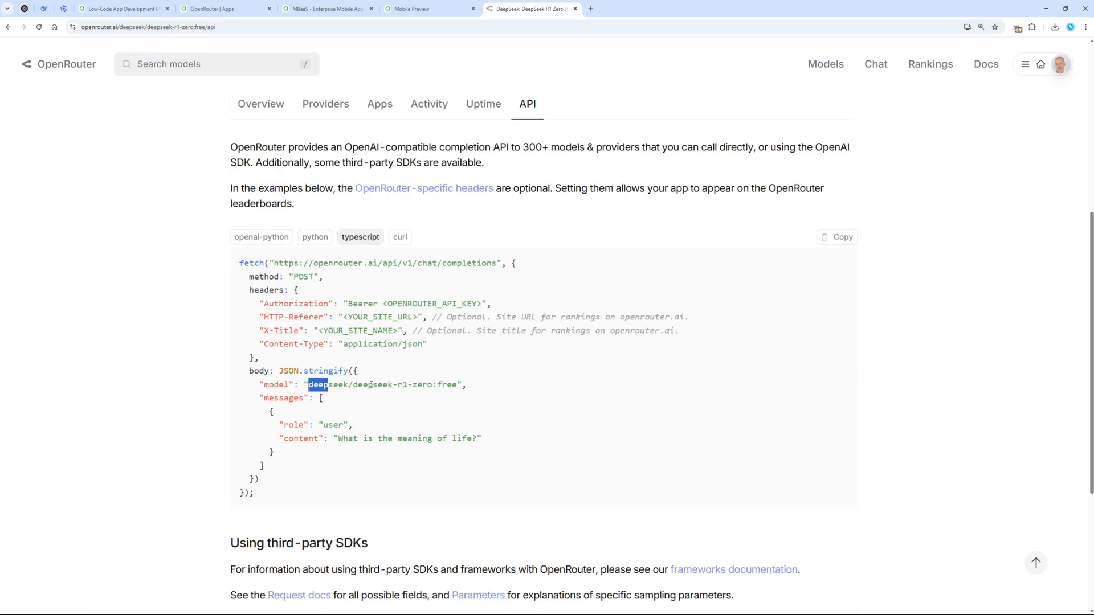
double_click(384, 385)
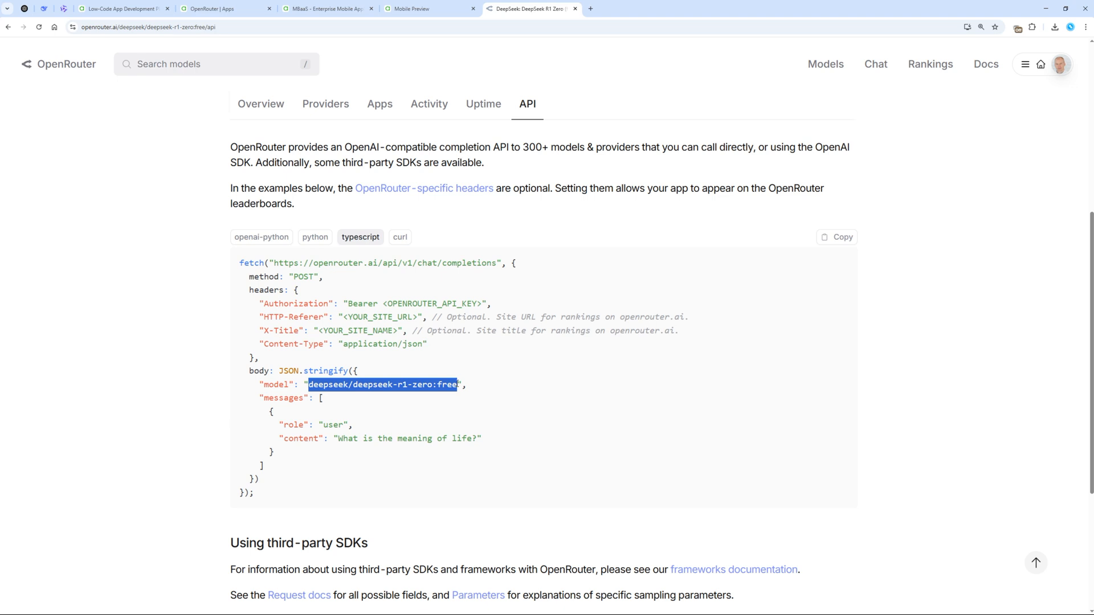